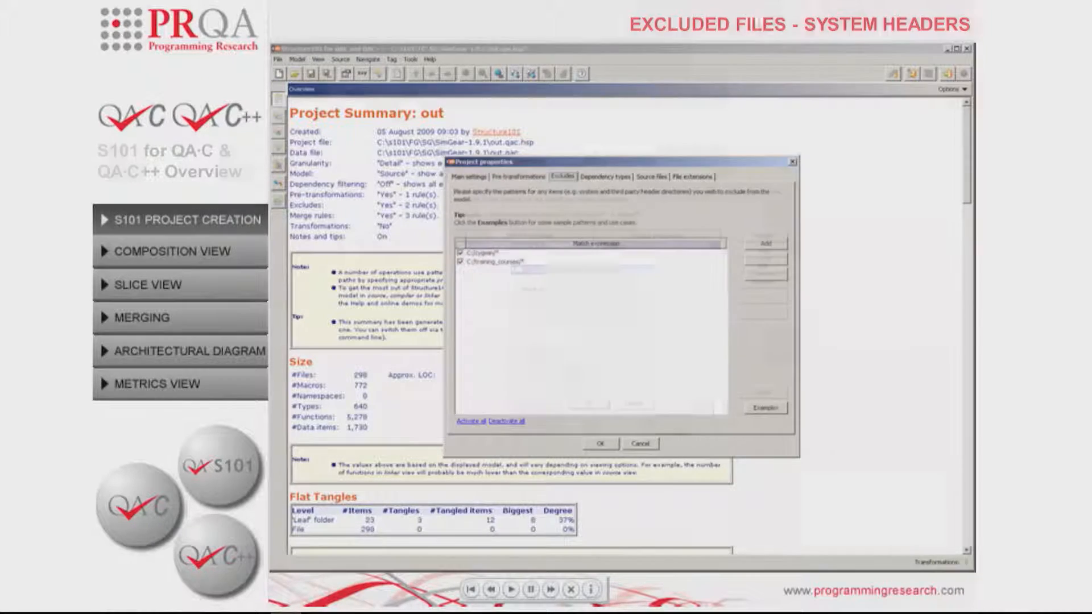
# Exclude the C:\cygwin* and C:\training_courses* patterns in Project properties Excludes.
pyautogui.click(515, 176)
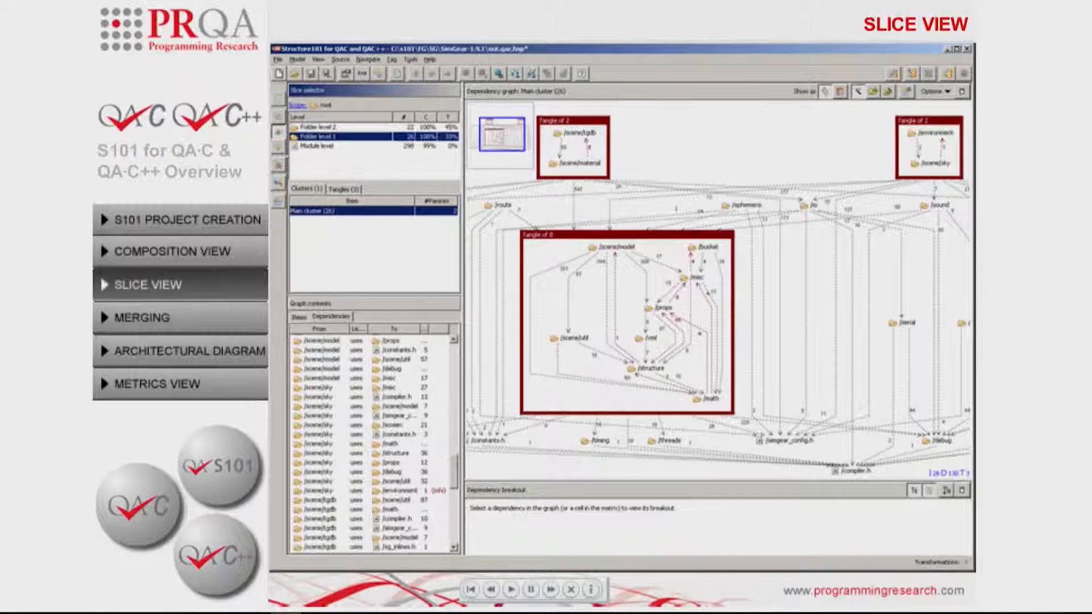
# Switch the Slice selector to Module level to reveal the scene/tgdb file tangles.
pyautogui.click(322, 147)
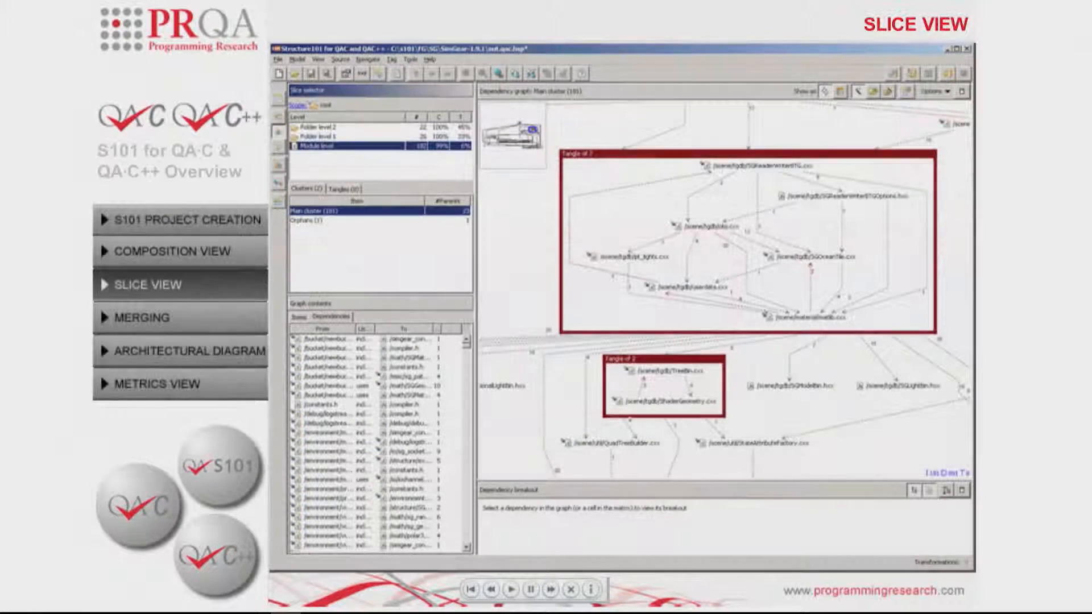